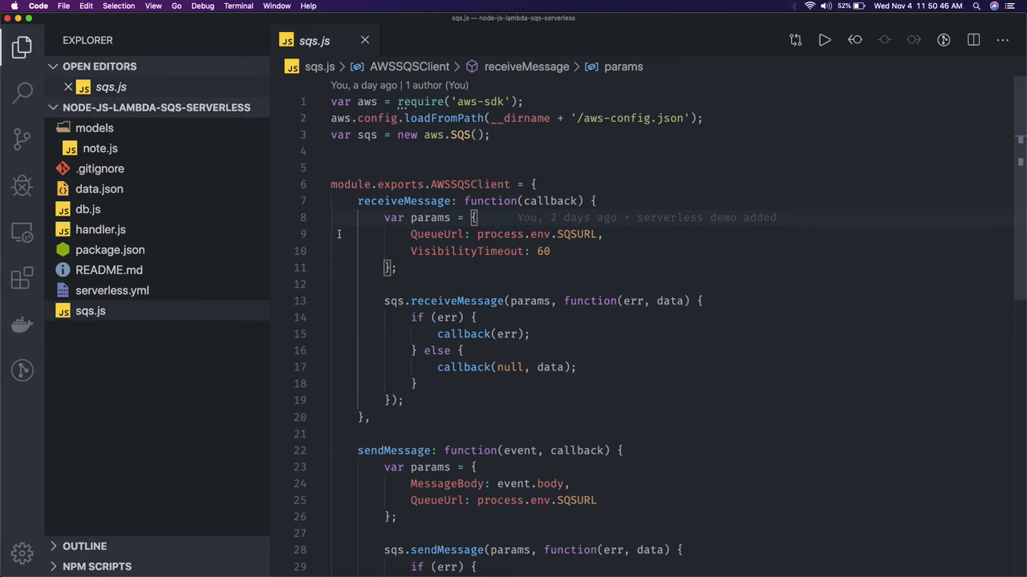
Step: Fold and unfold receiveMessage in sqs.js, read through sendMessage, then switch to handler.js
left_click(321, 200)
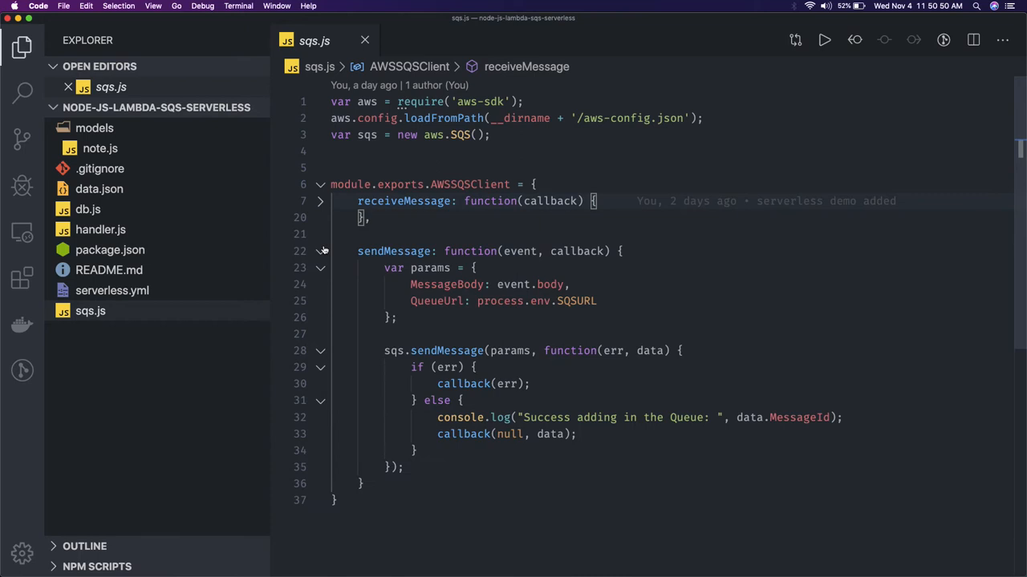
left_click(321, 201)
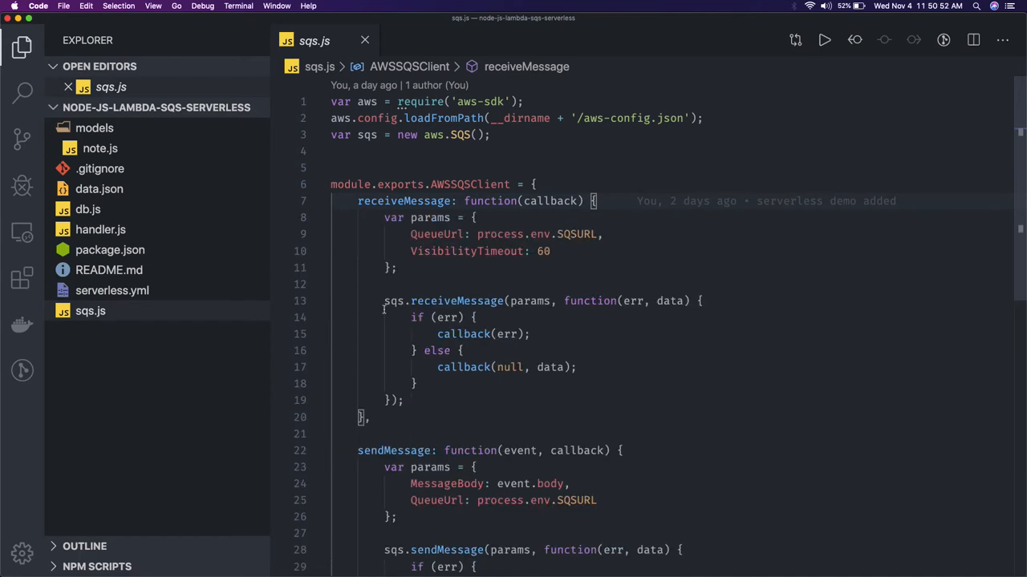
scroll("down", 3)
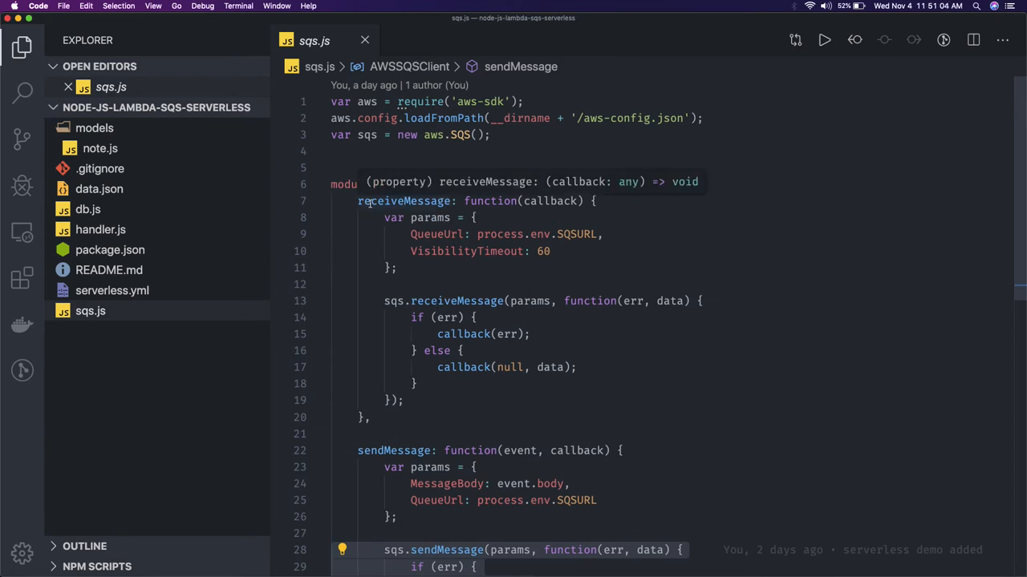
double_click(550, 201)
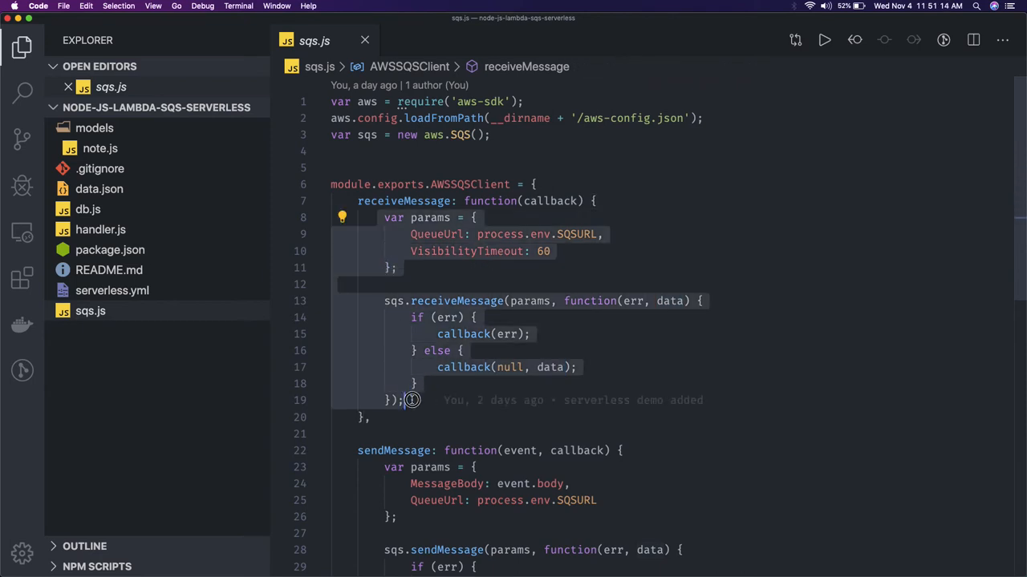
left_click(409, 401)
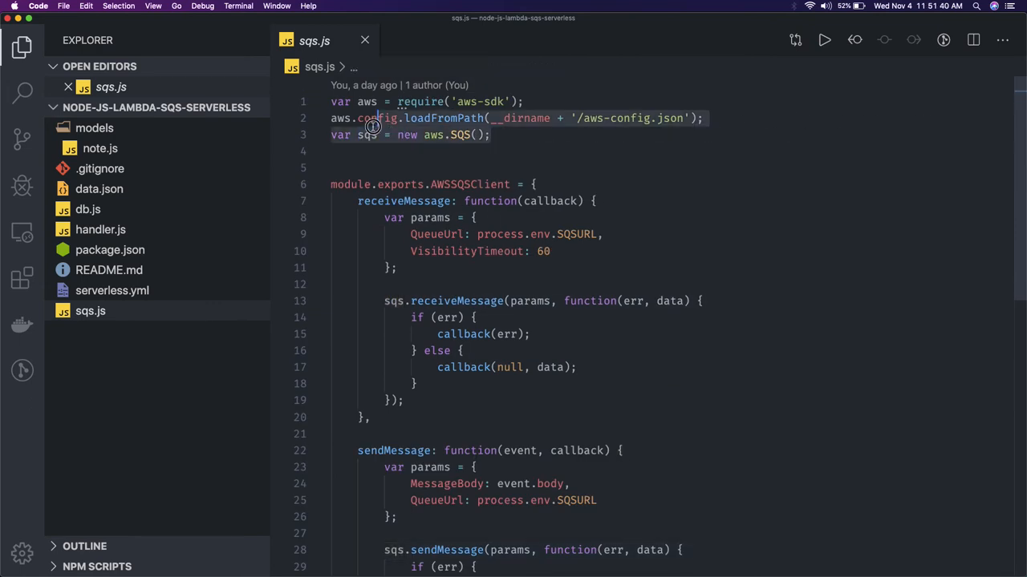
scroll("down", 3)
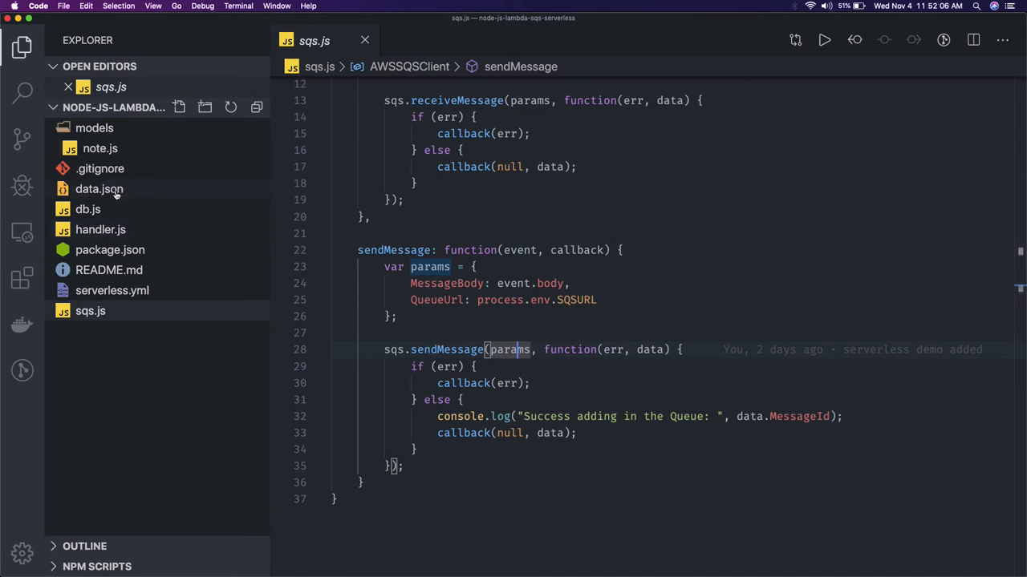
left_click(99, 230)
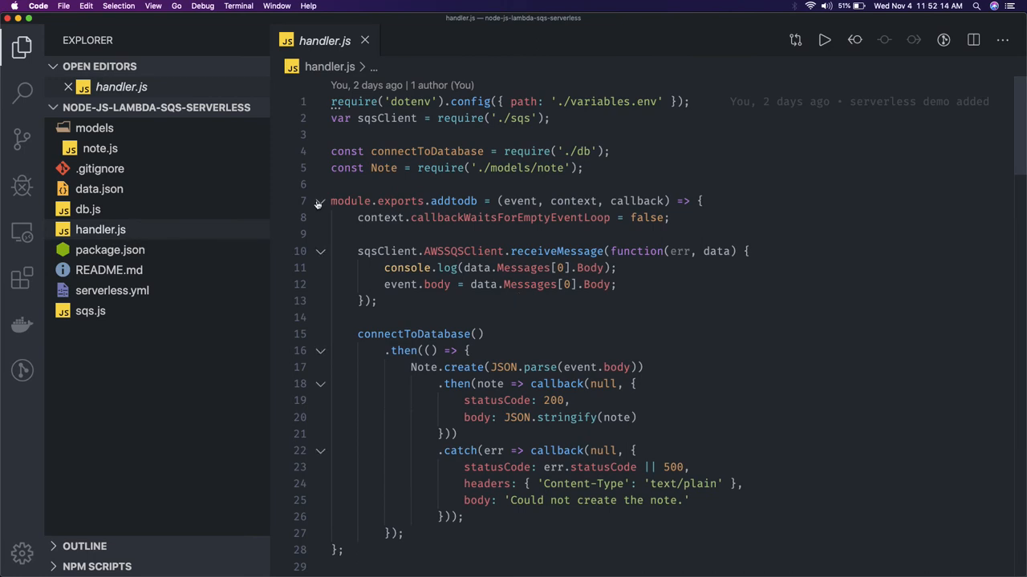
Step: Collapse the addtodb, update and delete function bodies in handler.js
left_click(321, 201)
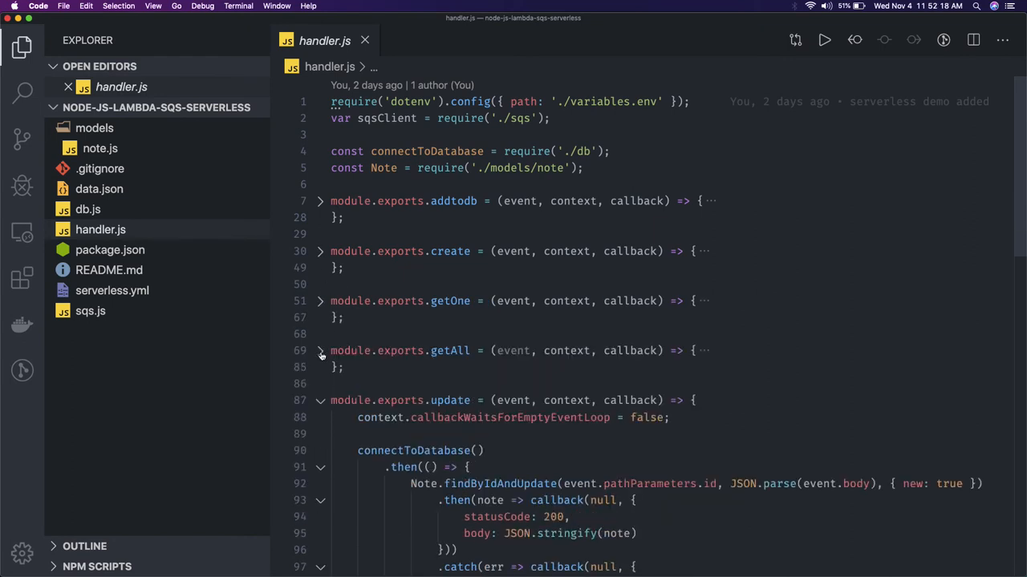
left_click(321, 401)
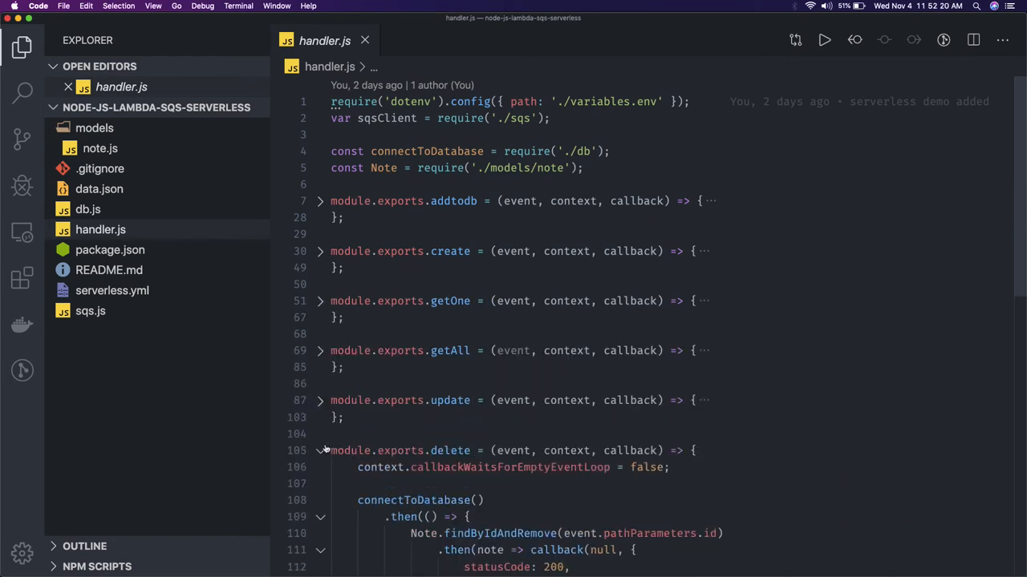
left_click(321, 450)
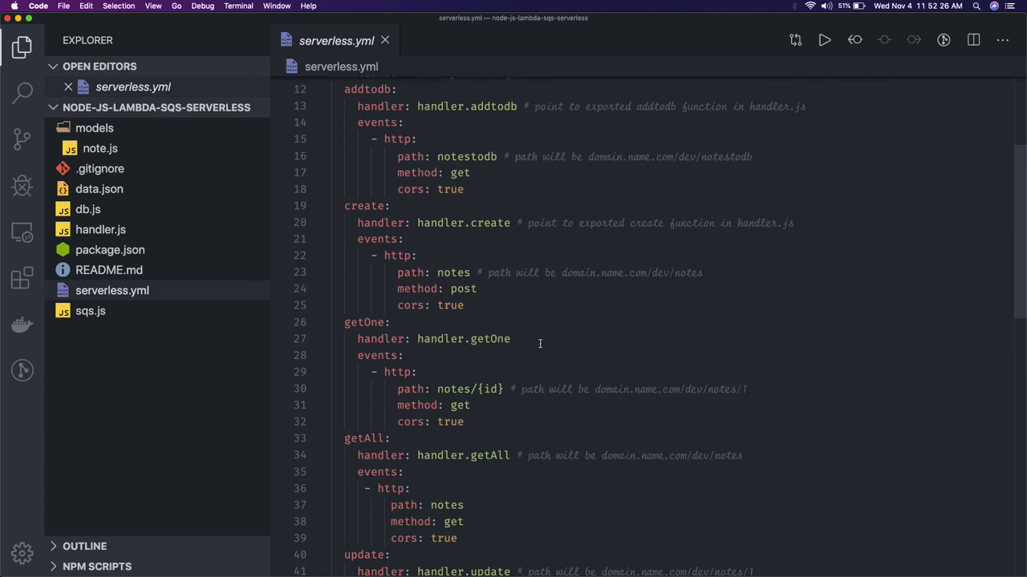
scroll("down", 3)
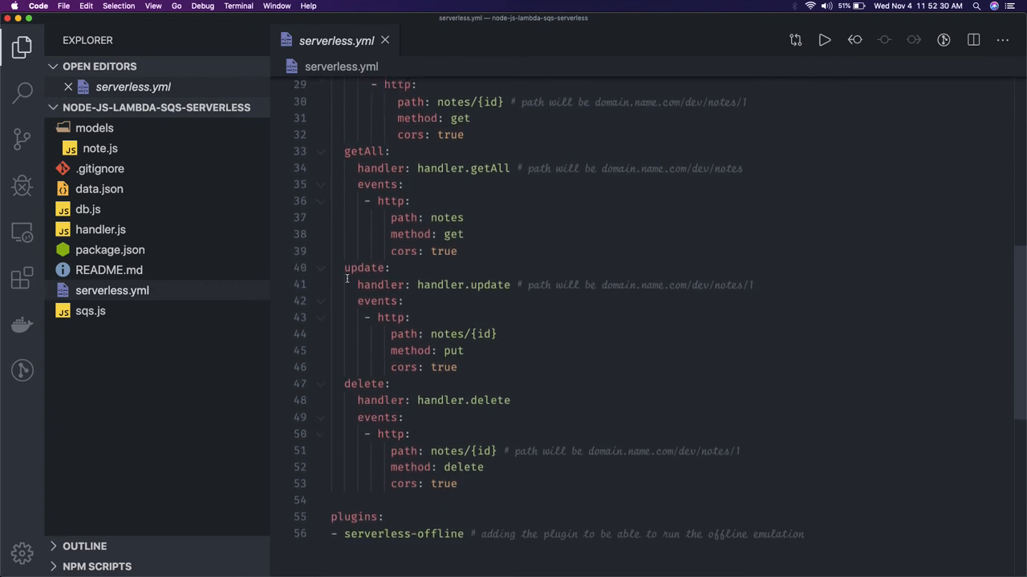
scroll("up", 3)
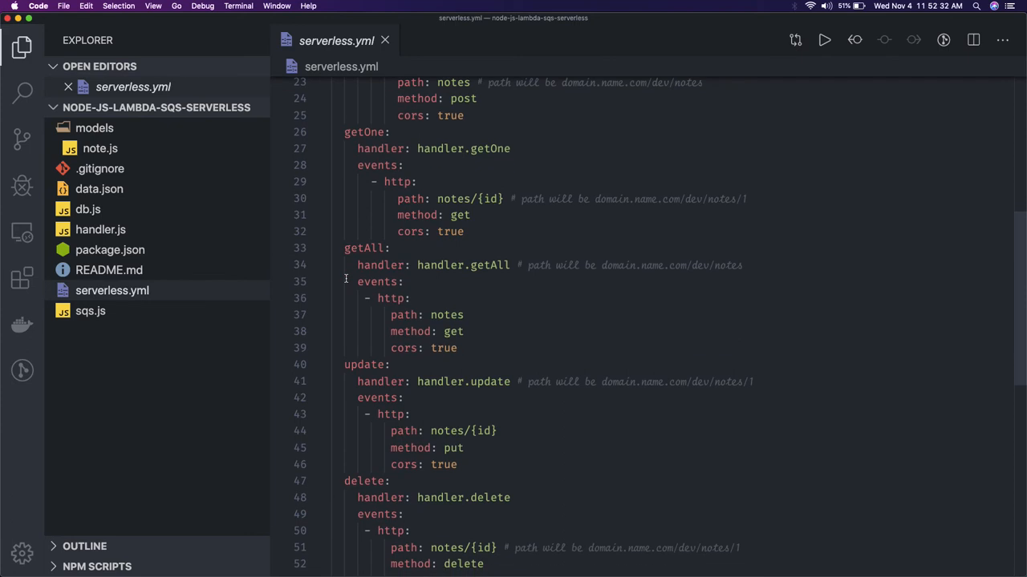
scroll("down", 3)
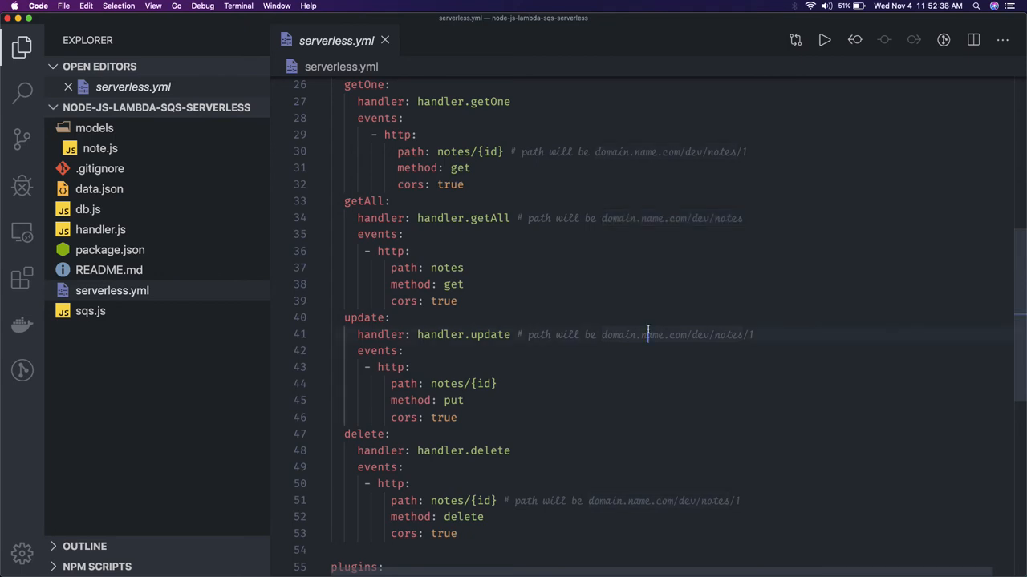
left_click_drag(602, 335, 754, 335)
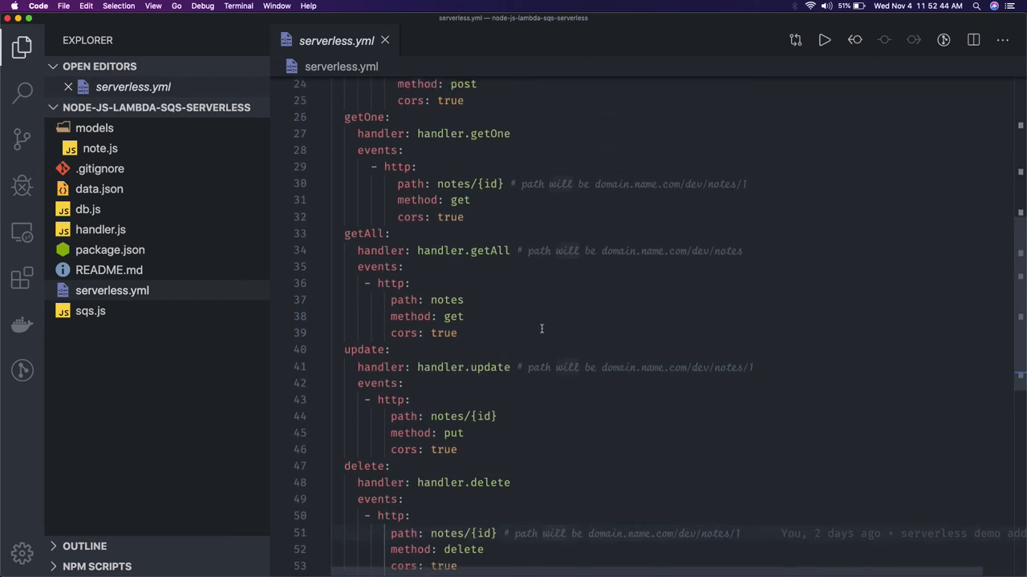
scroll("up", 3)
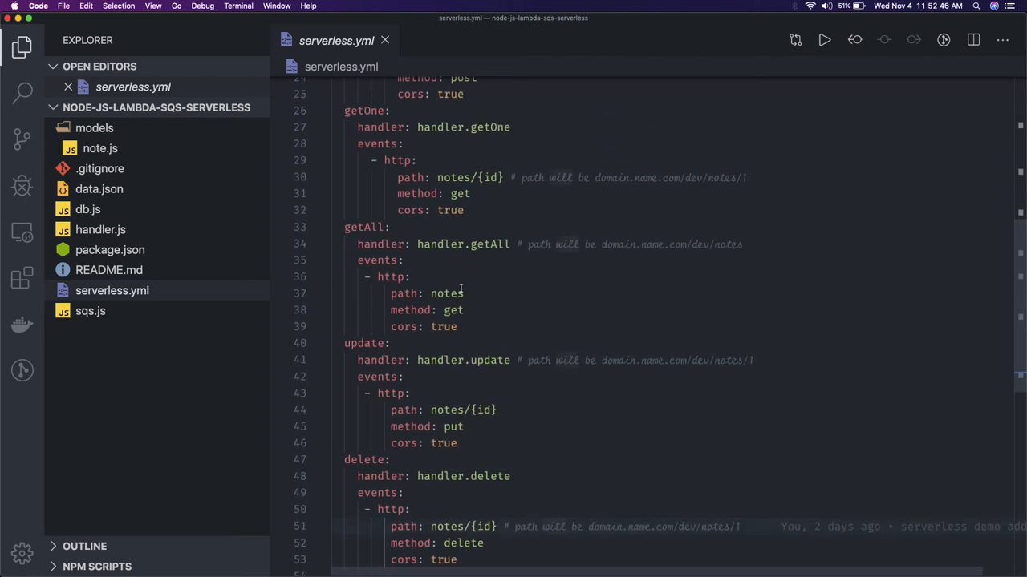
scroll("up", 3)
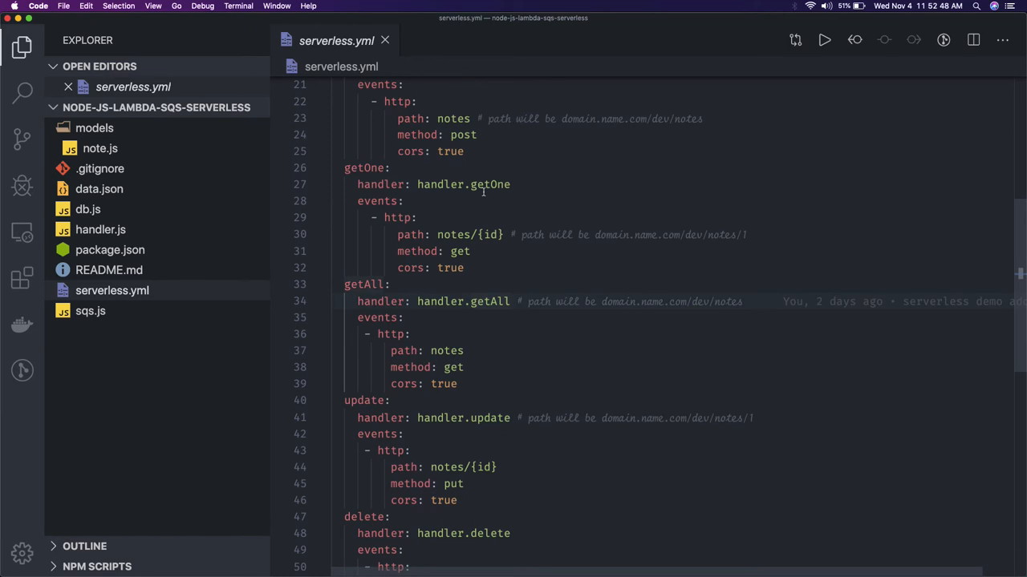
left_click(100, 230)
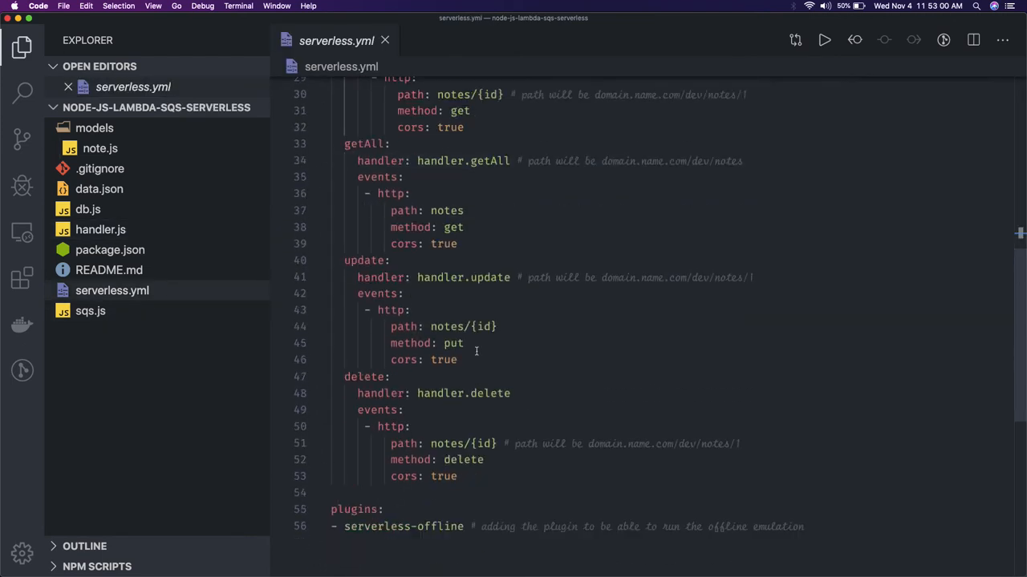
scroll("down", 3)
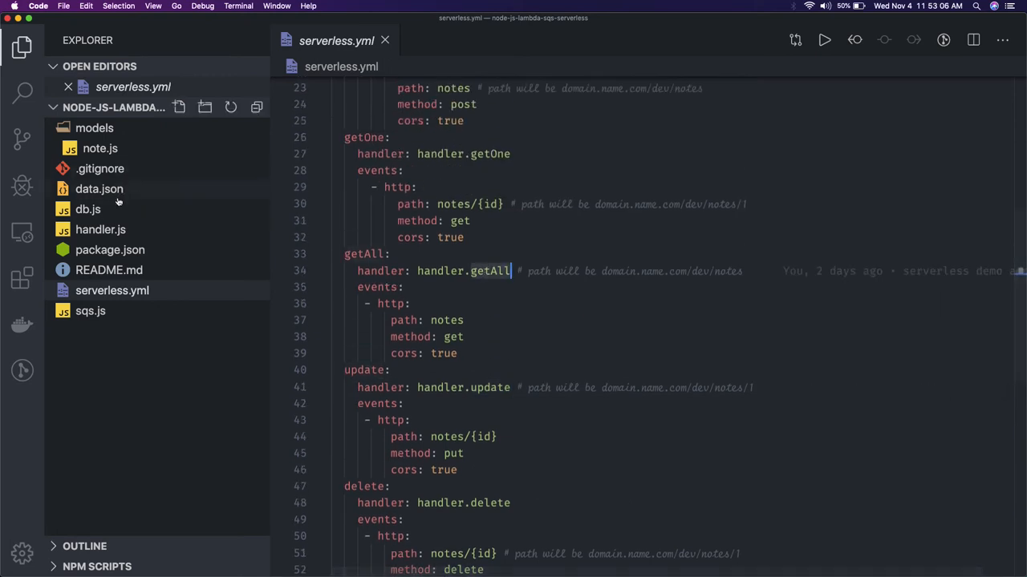
left_click(99, 229)
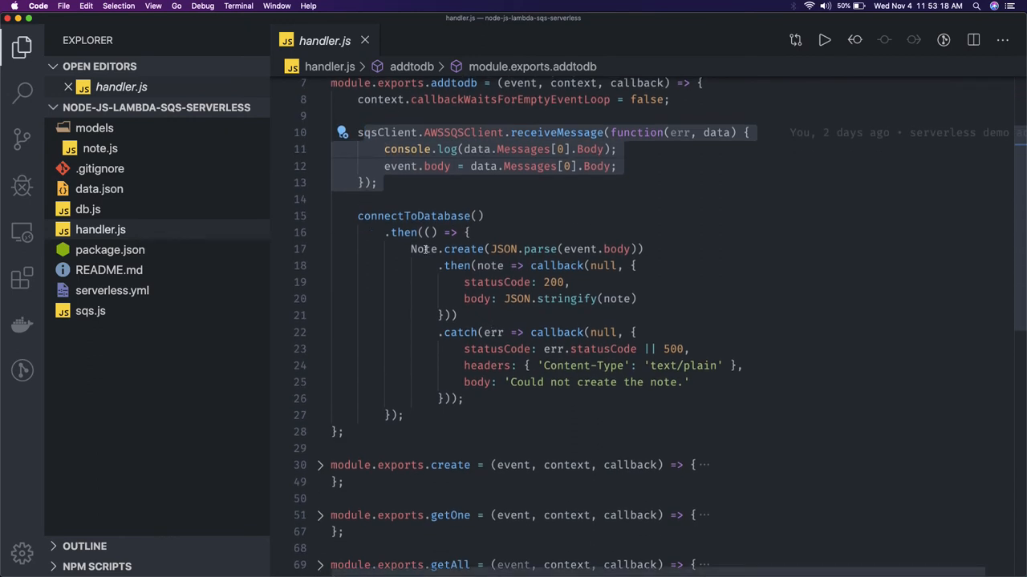
left_click(398, 215)
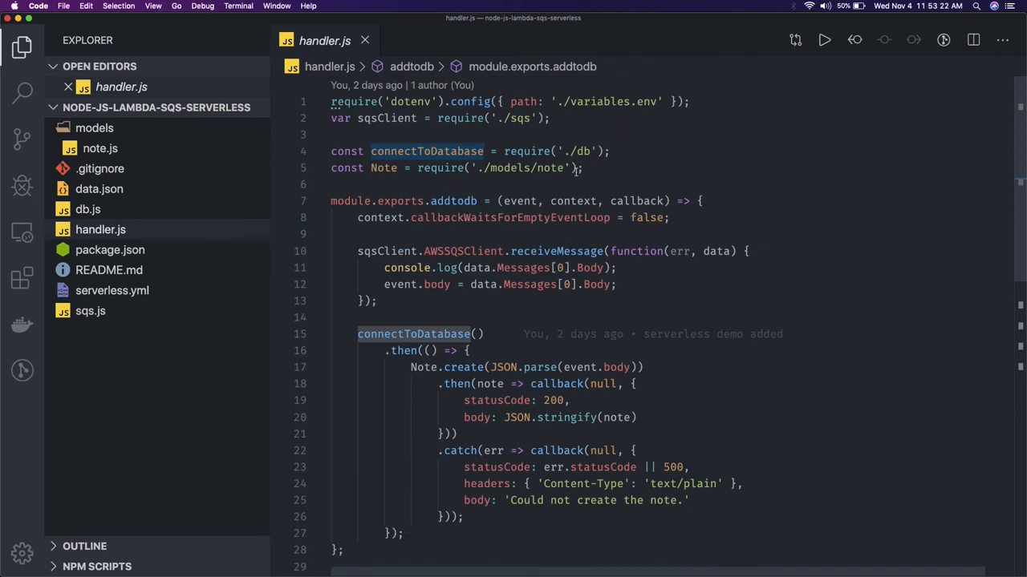
scroll("down", 3)
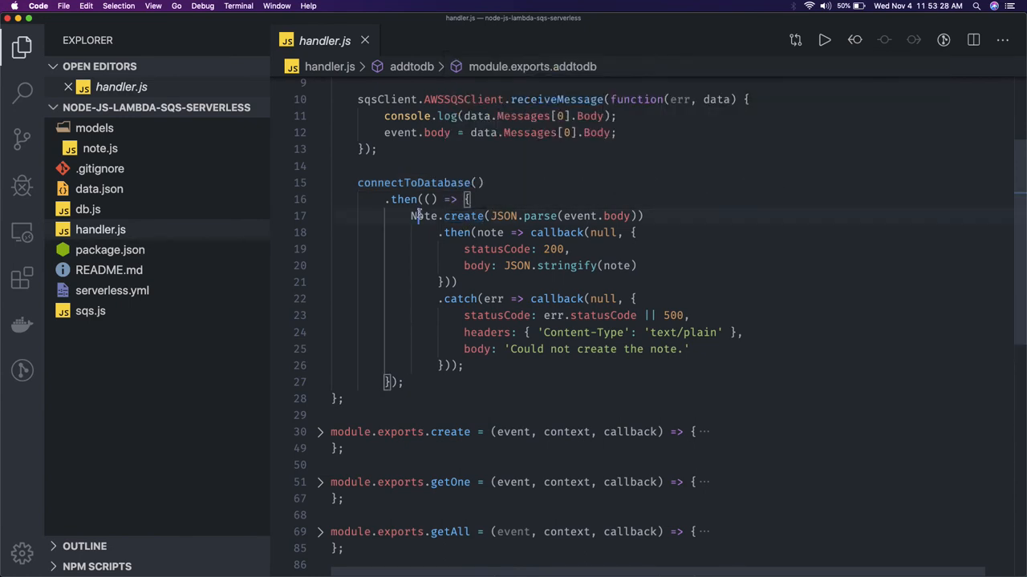
left_click(466, 215)
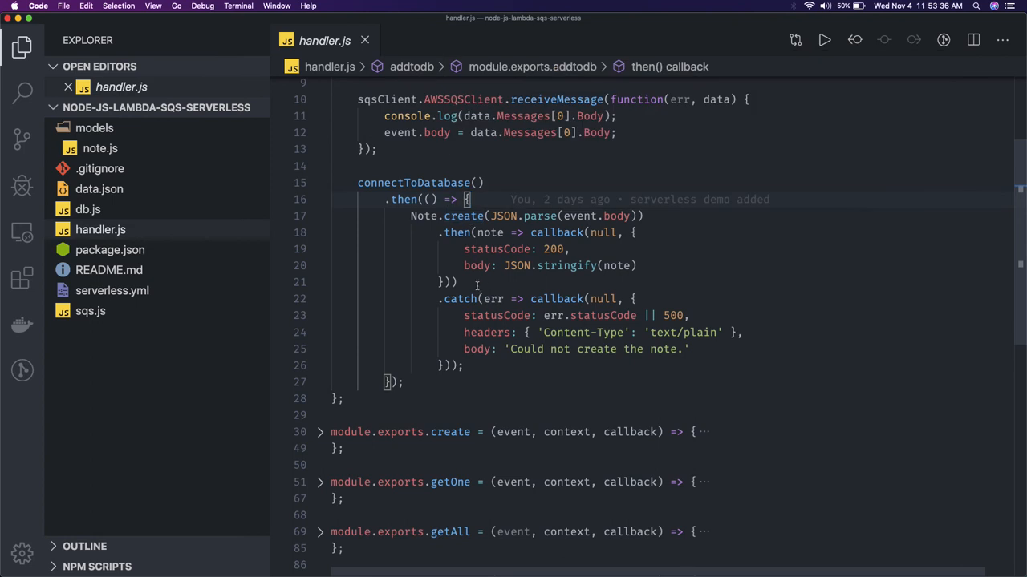
scroll("down", 3)
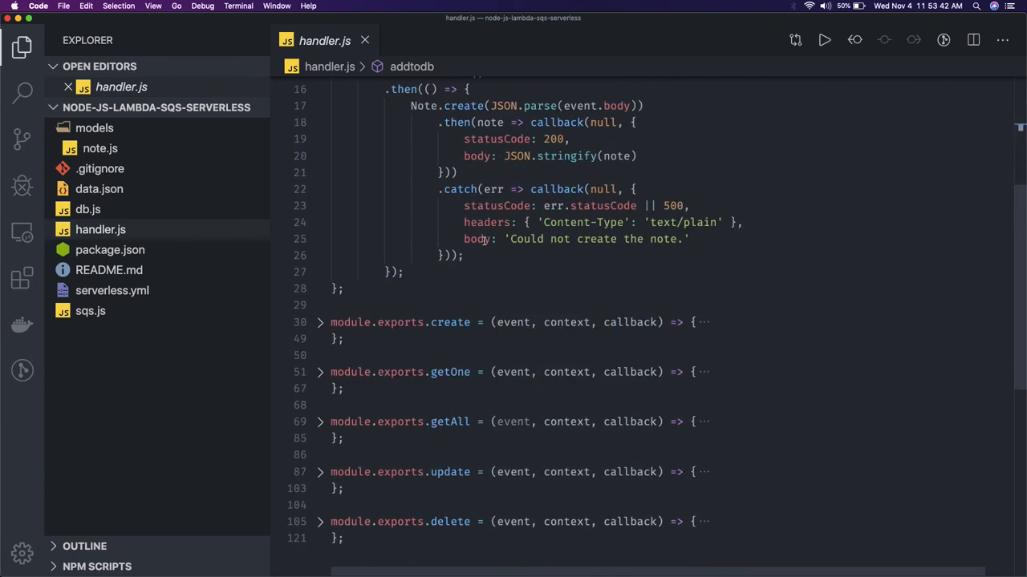
scroll("down", 3)
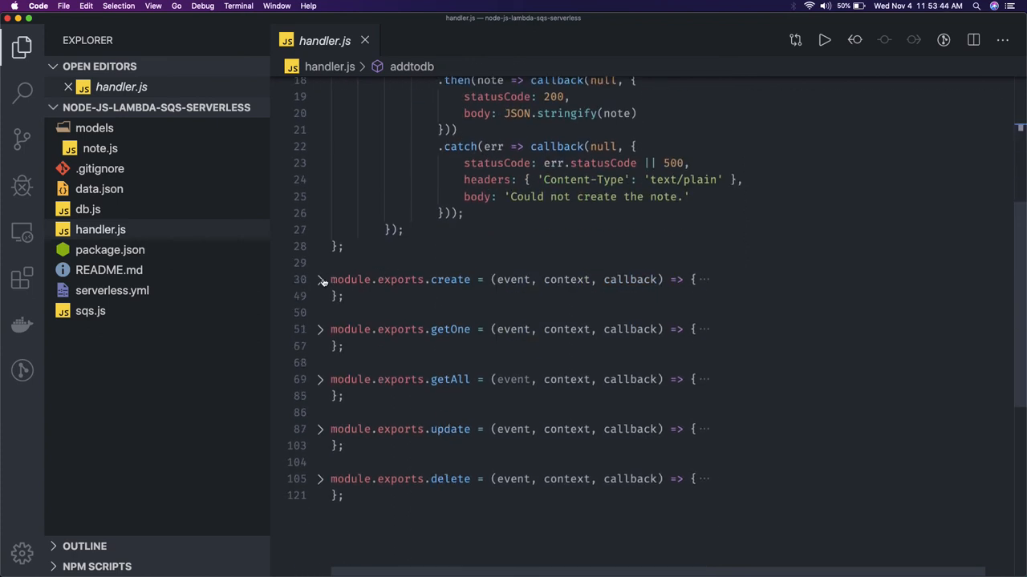
Step: Unfold the create export and read its sendMessage call with error and success responses
left_click(321, 279)
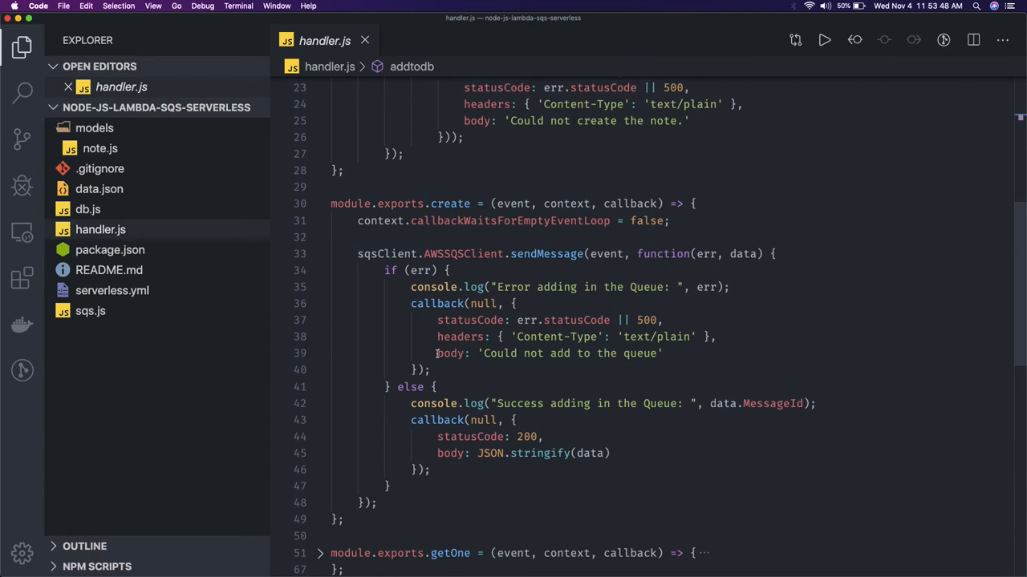
mouse_move(577, 362)
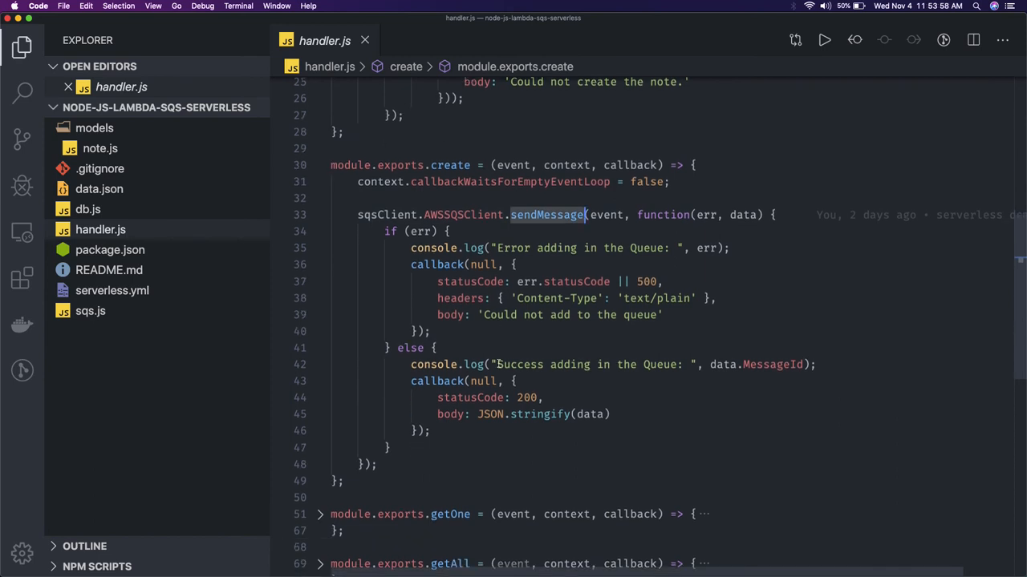
mouse_move(433, 281)
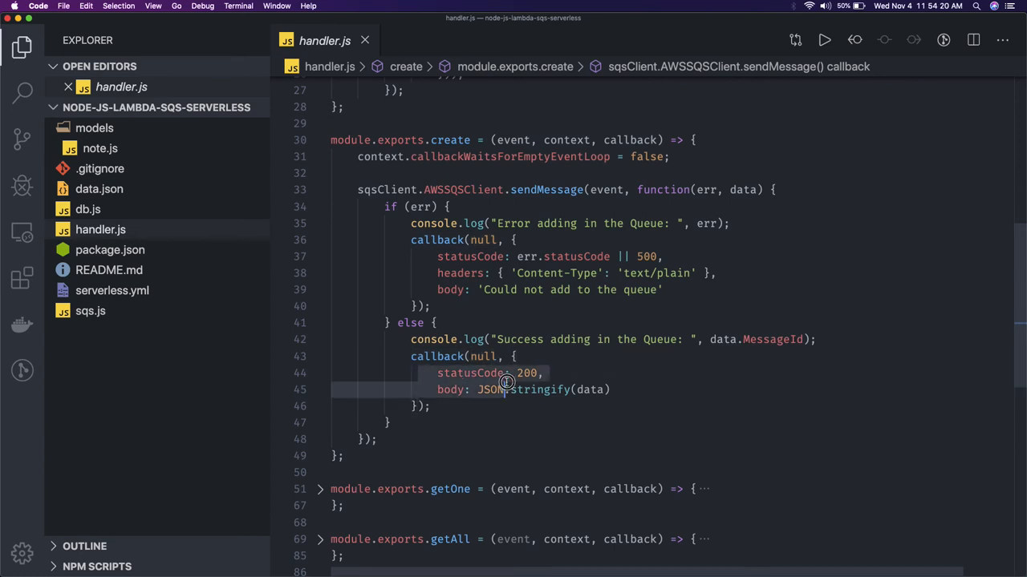
scroll("down", 3)
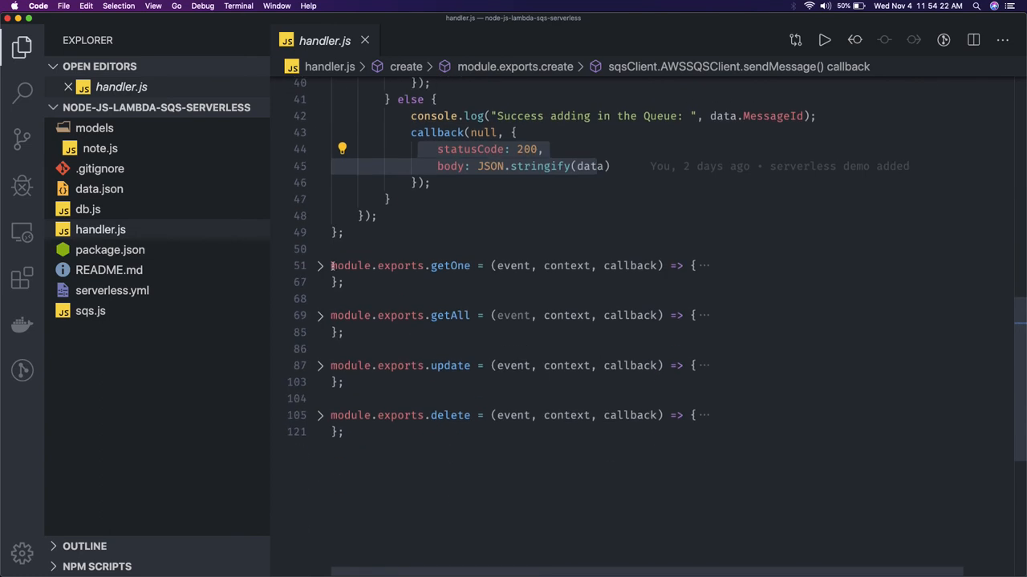
Step: Fold the create export again before searching for AWSSQSClient
left_click(320, 267)
type("AWSSQSClient")
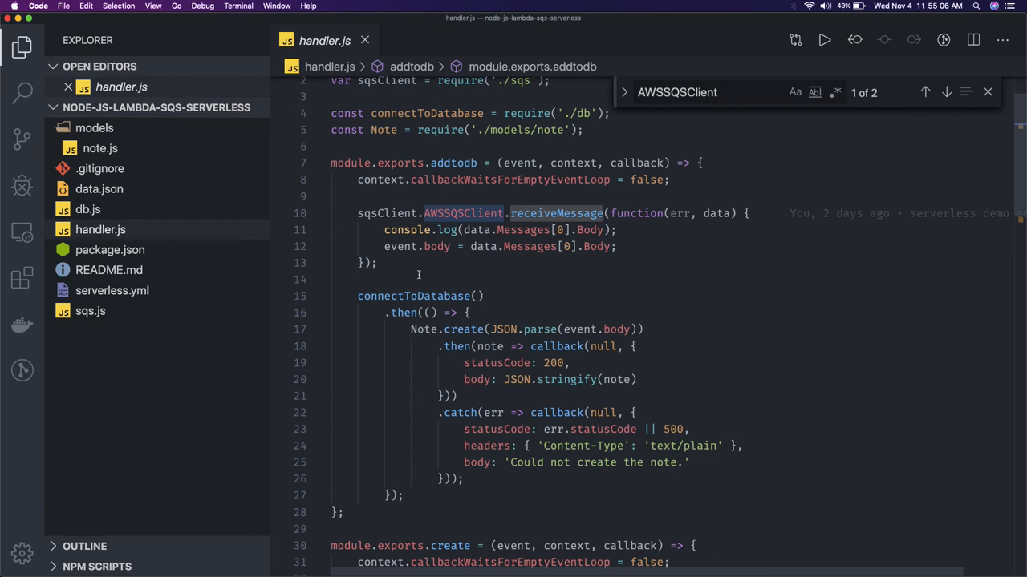
left_click(542, 247)
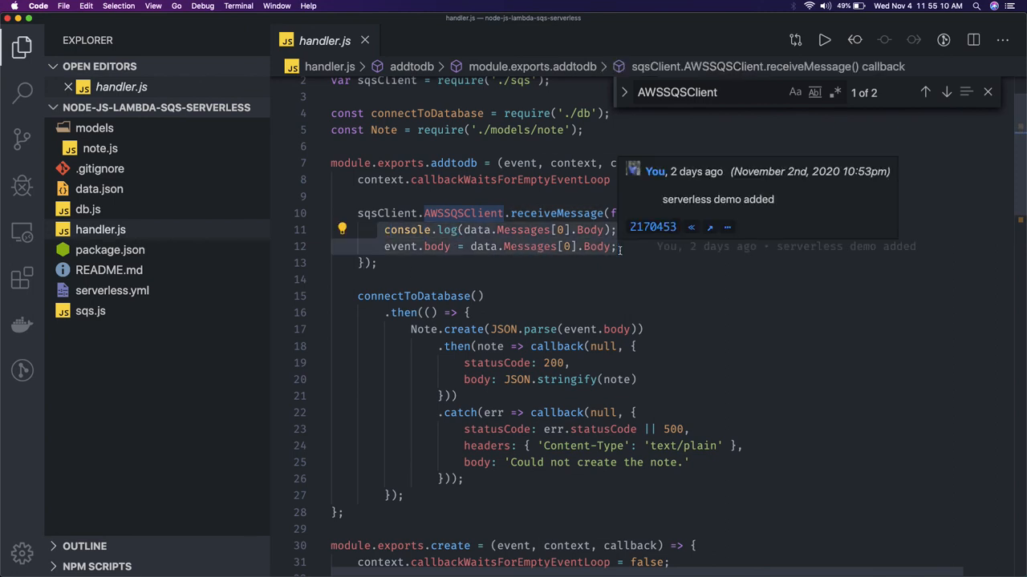
scroll("down", 3)
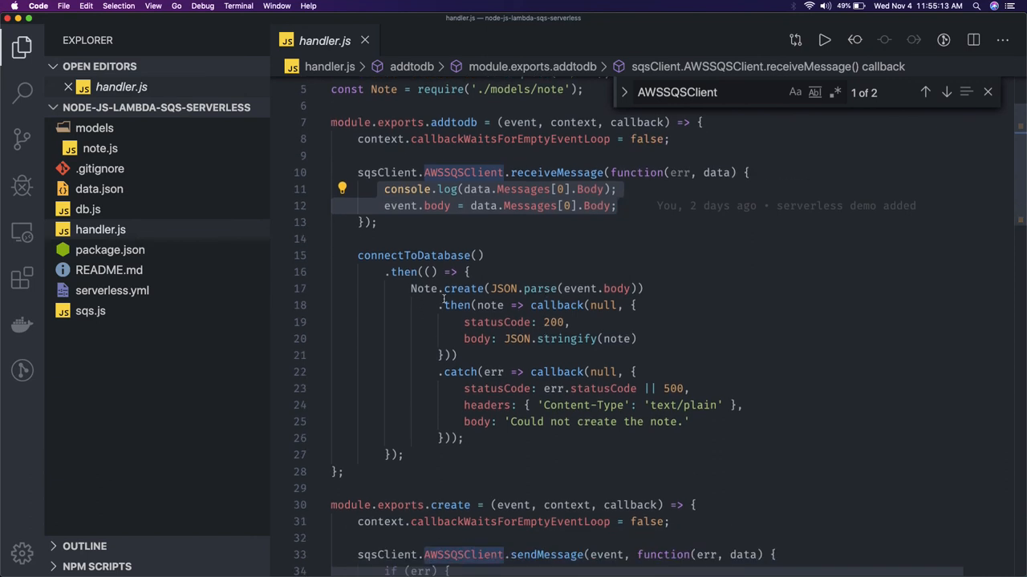
mouse_move(427, 462)
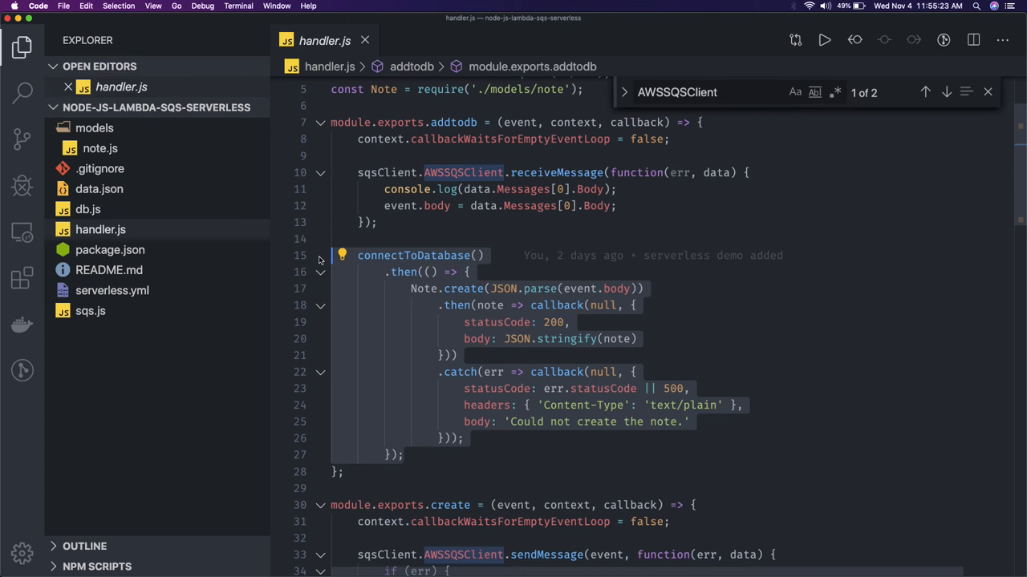
scroll("down", 3)
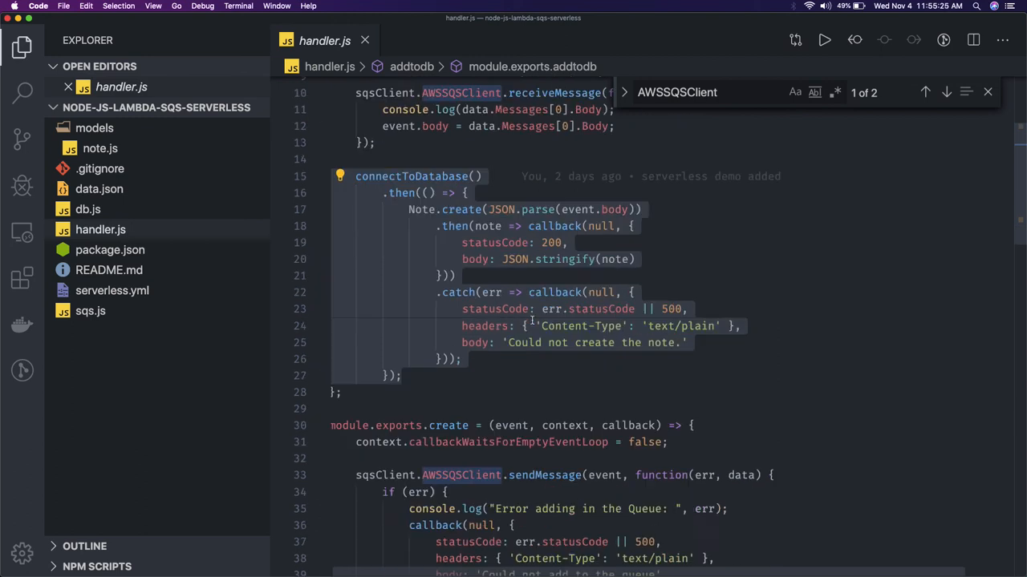
scroll("down", 3)
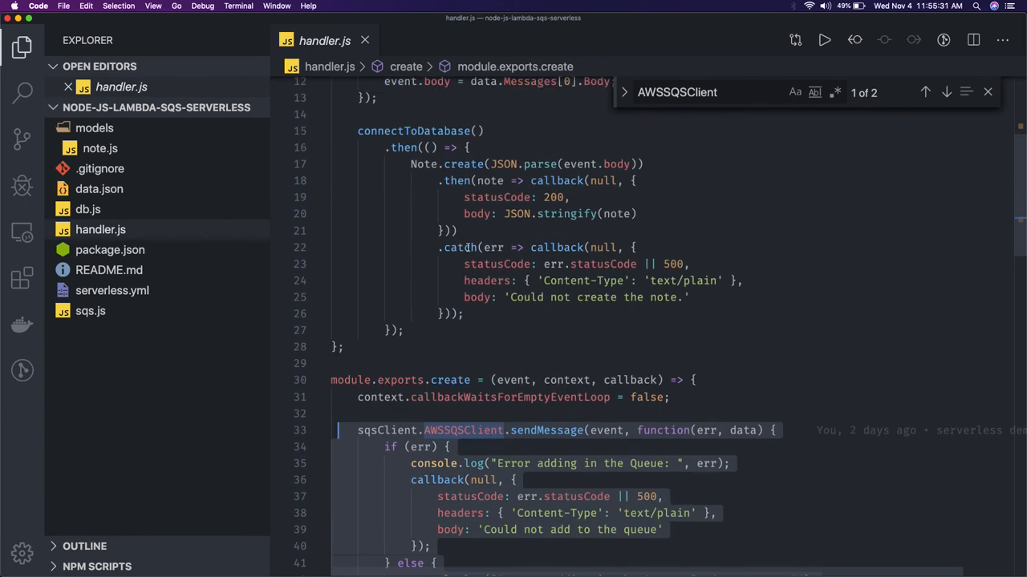
scroll("down", 3)
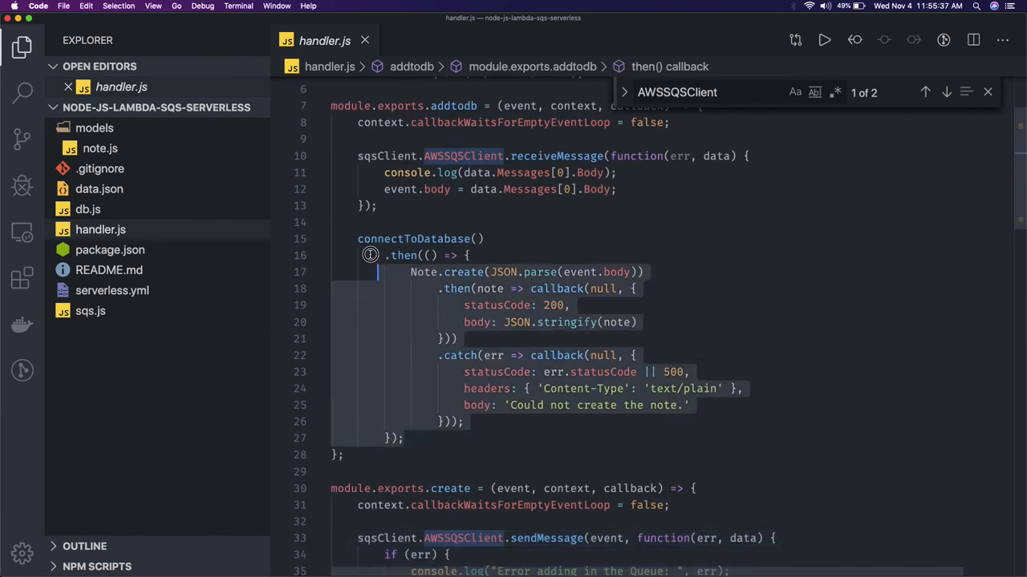
left_click(399, 189)
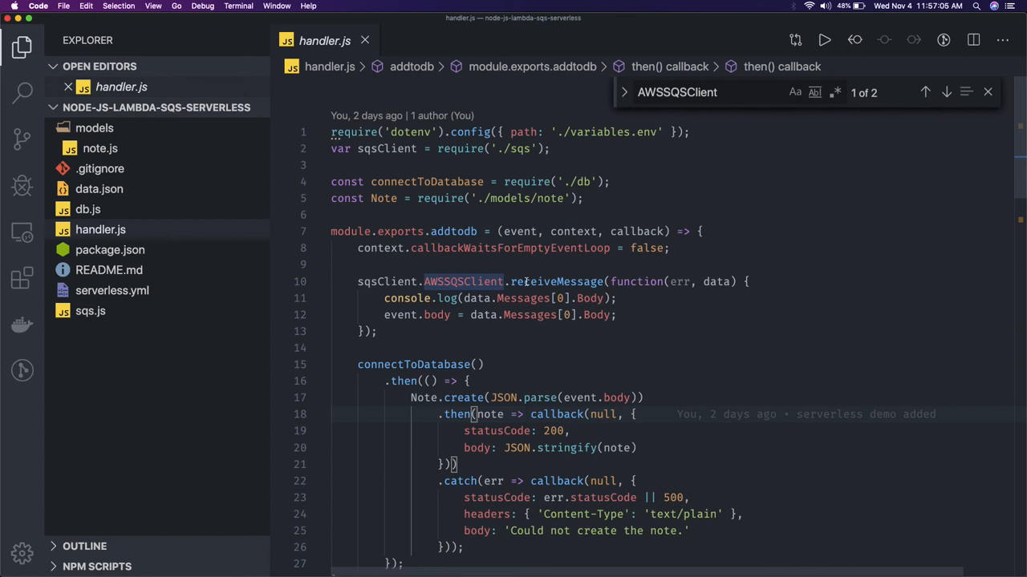
mouse_move(527, 282)
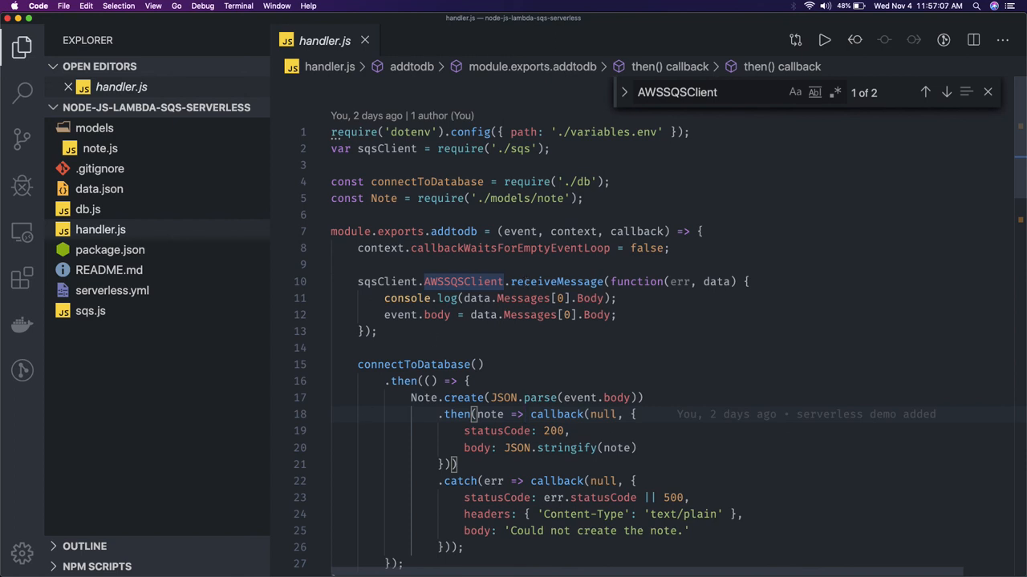